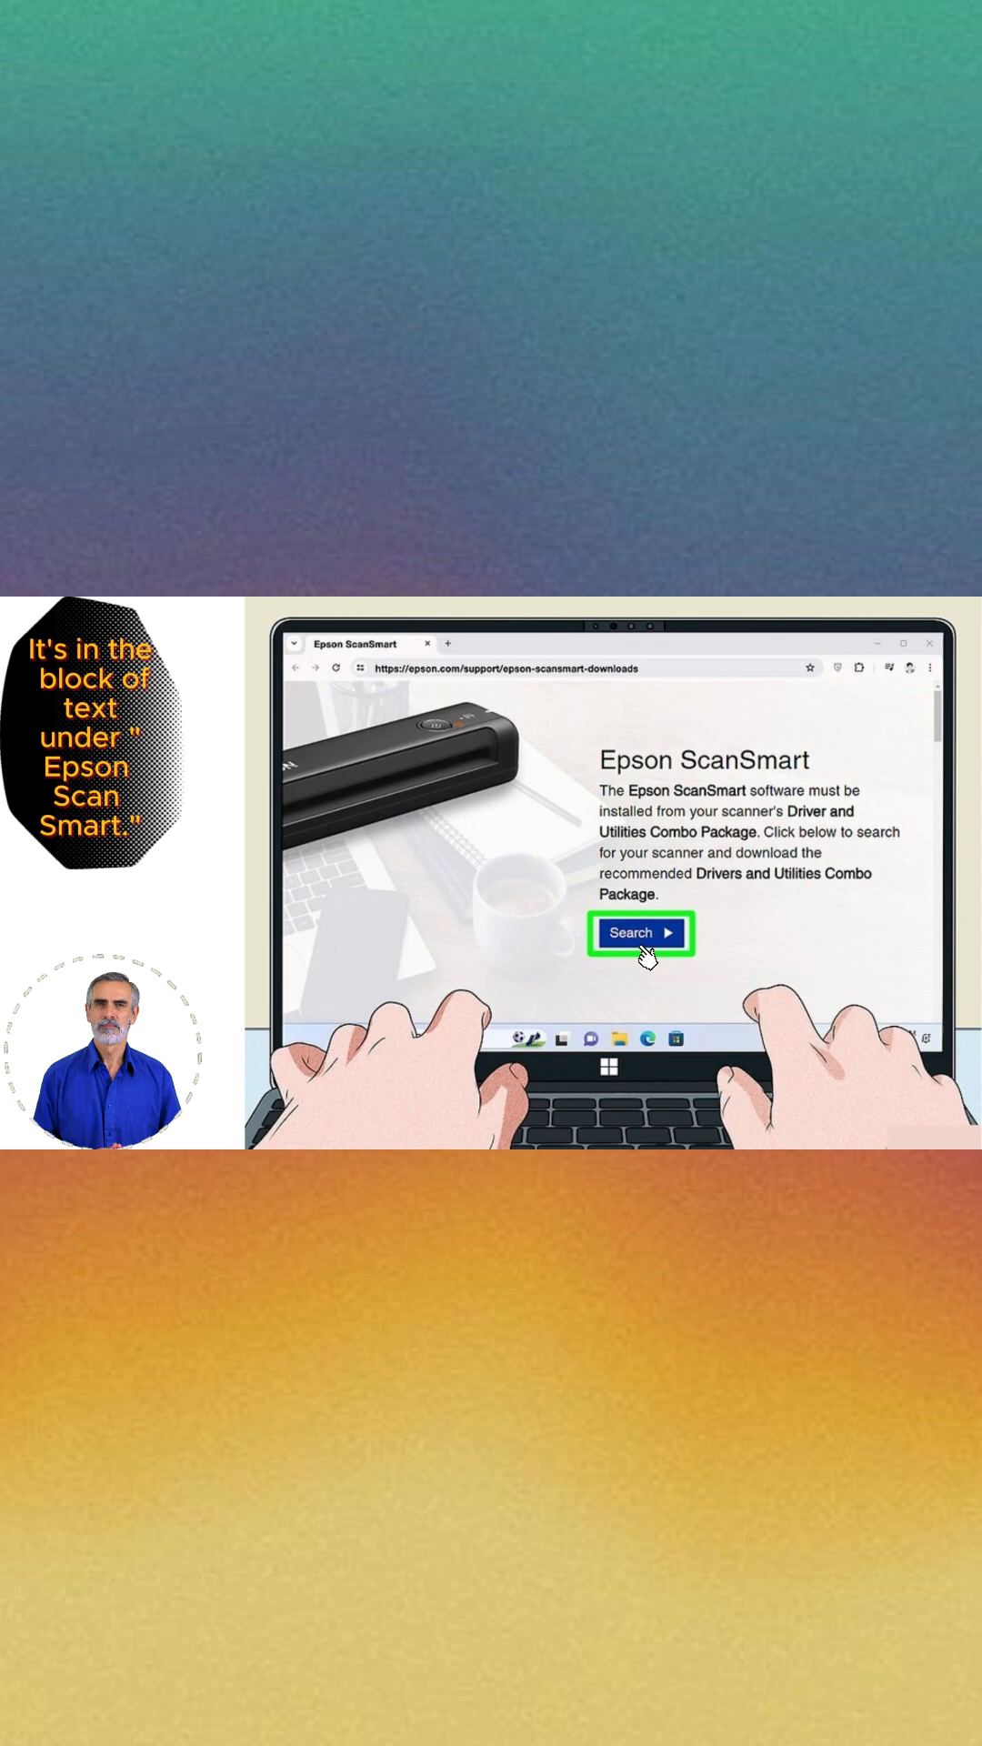
Open the scanner product search page from the Epson ScanSmart downloads page
{"action": "left_click", "coordinate": [642, 933]}
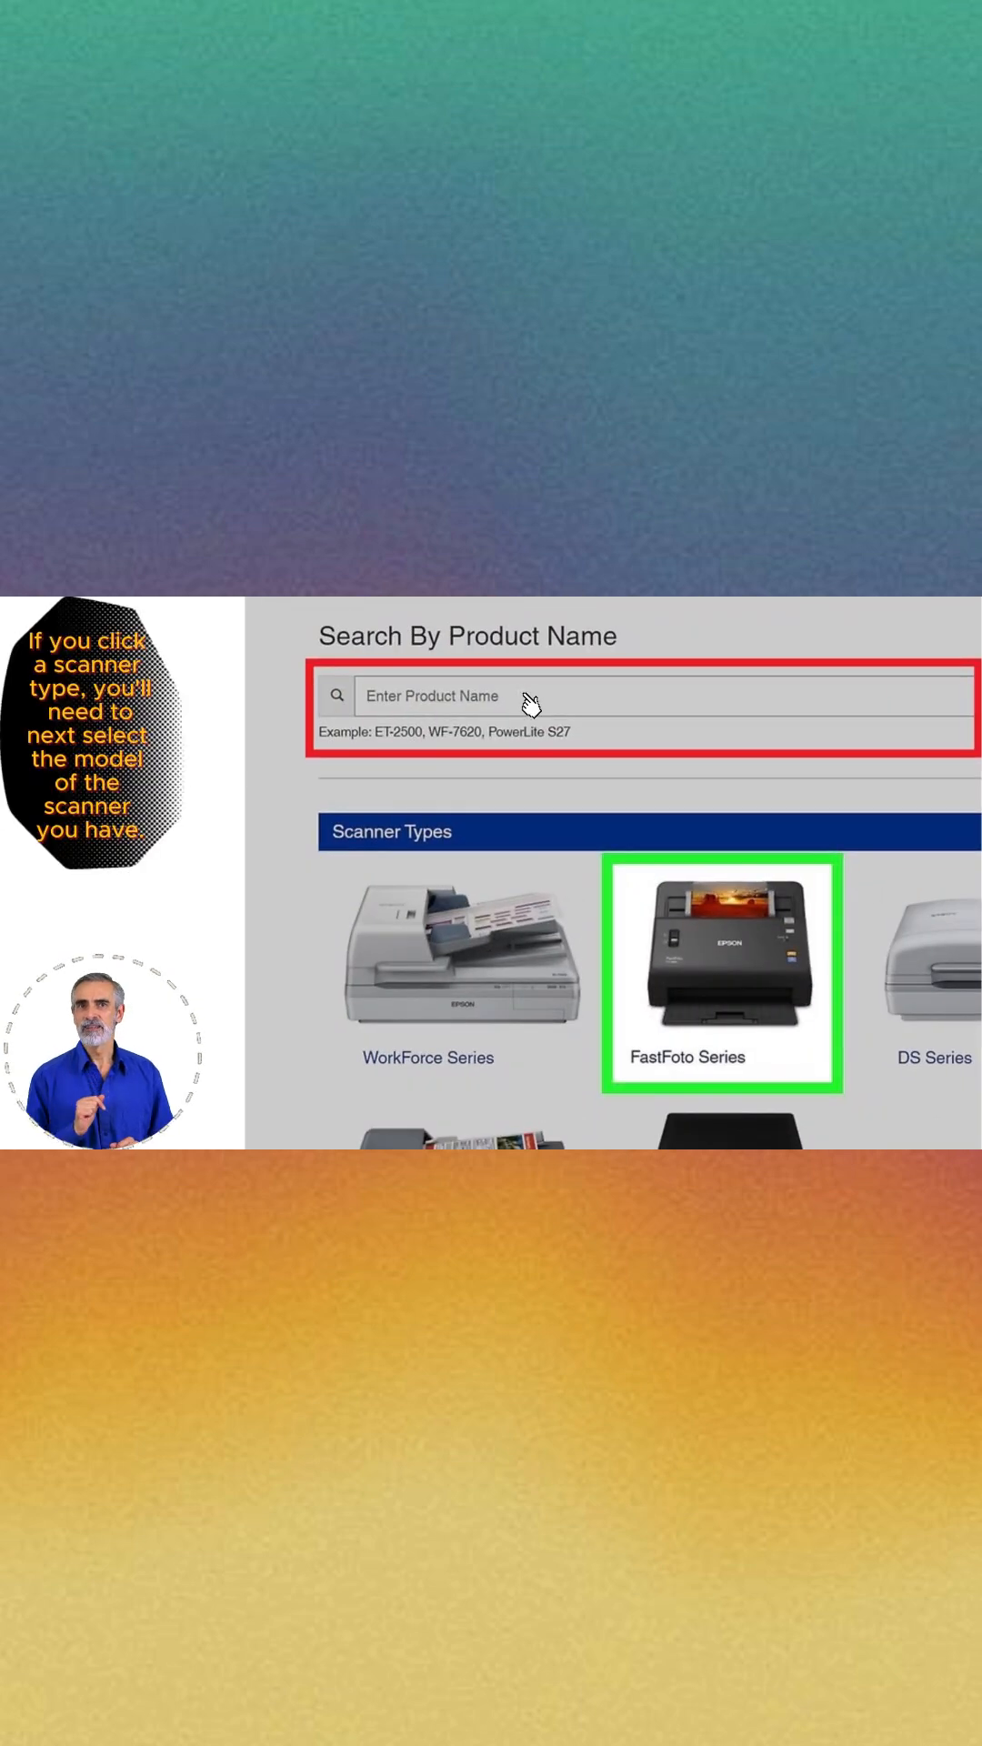
{"action": "mouse_move", "coordinate": [702, 1073]}
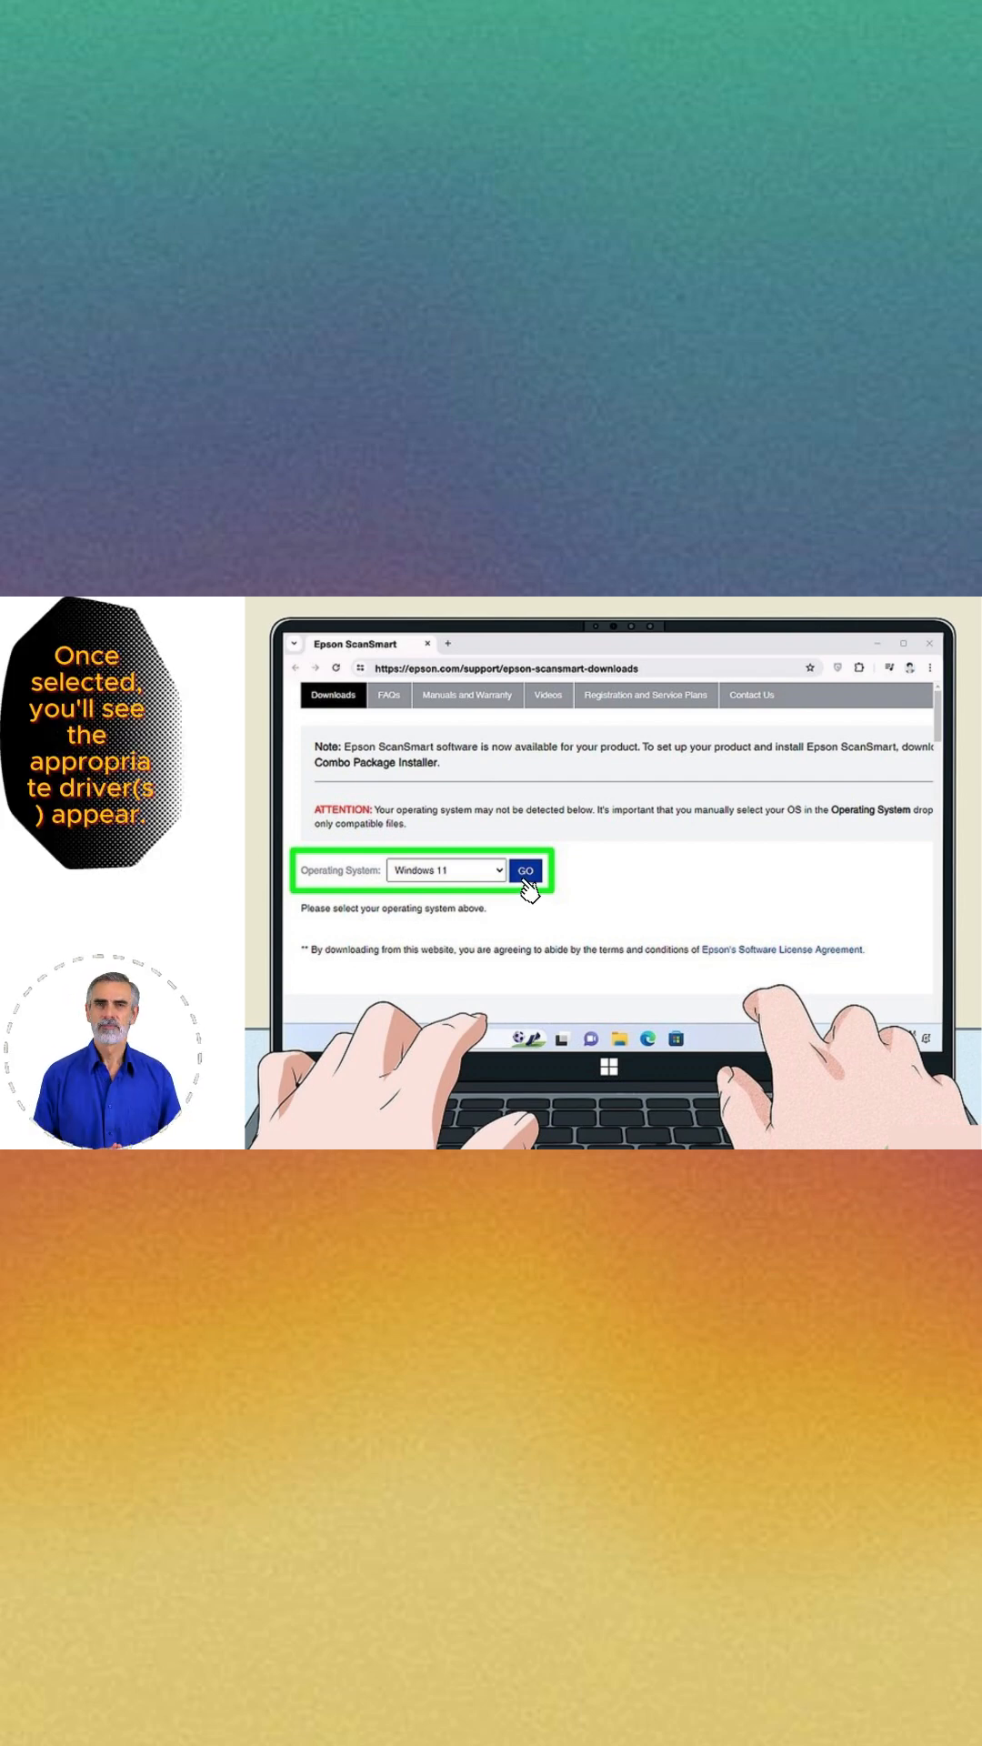
Download the Windows 11 FastFoto drivers and utilities combo package, then launch its setup
{"action": "left_click", "coordinate": [526, 871]}
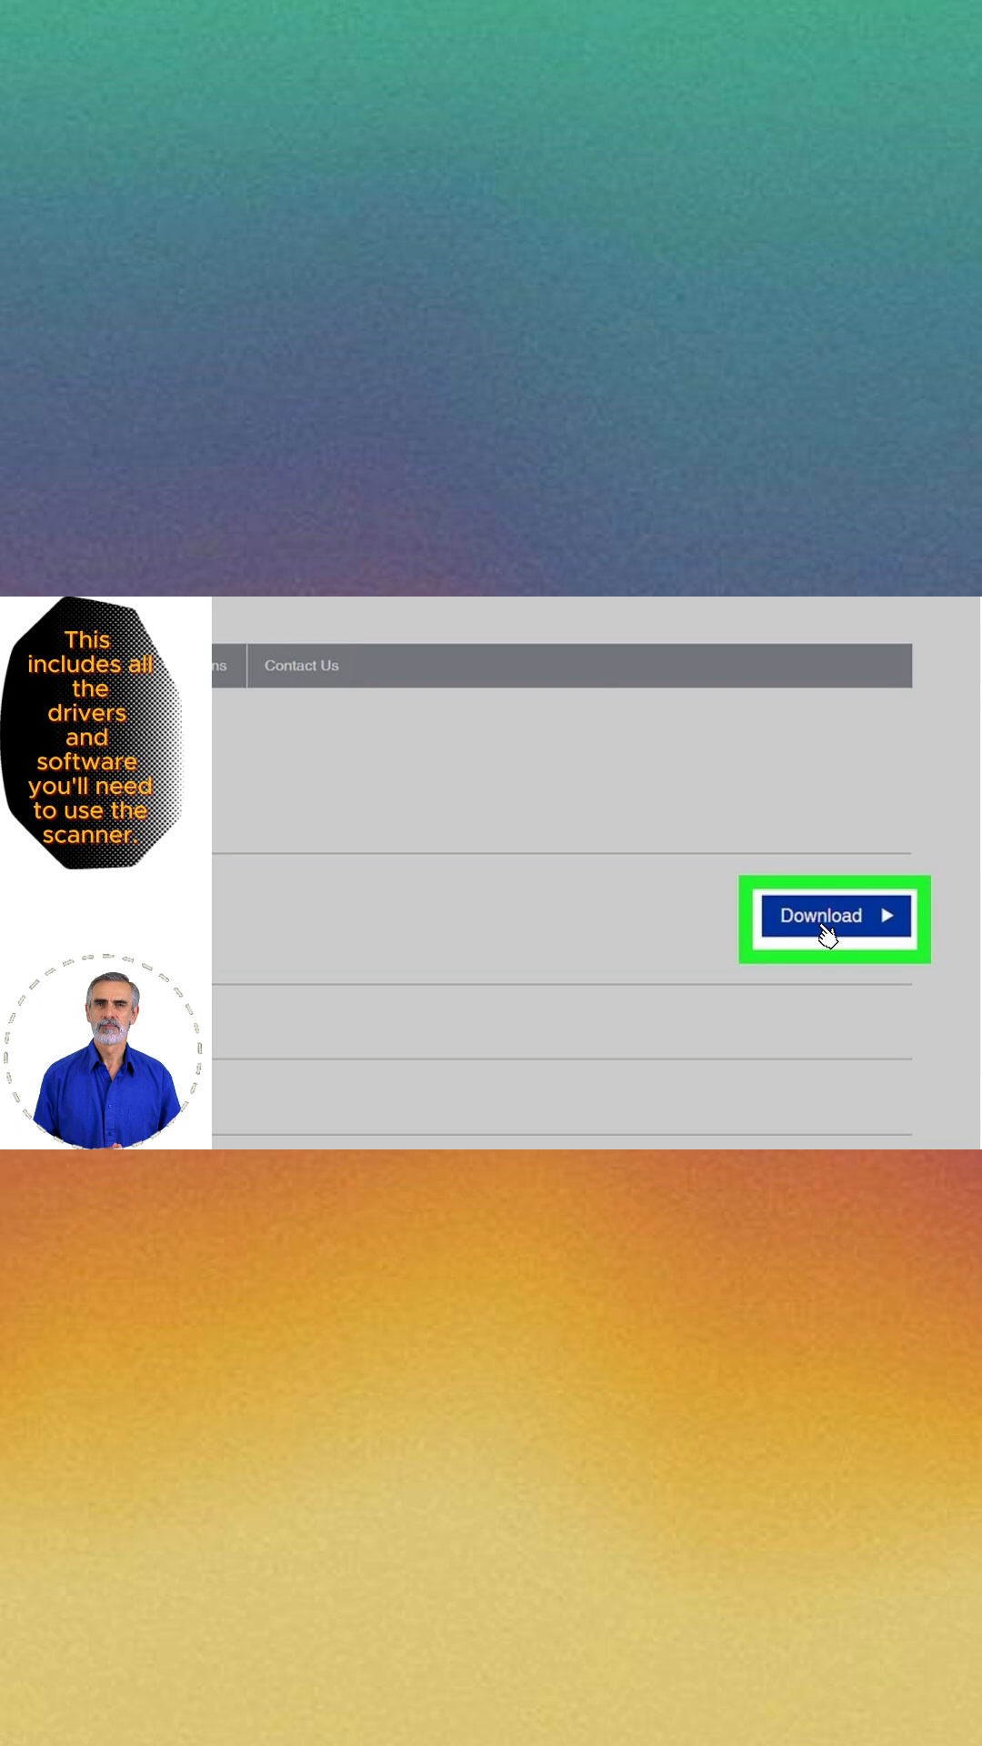
{"action": "left_click", "coordinate": [834, 914]}
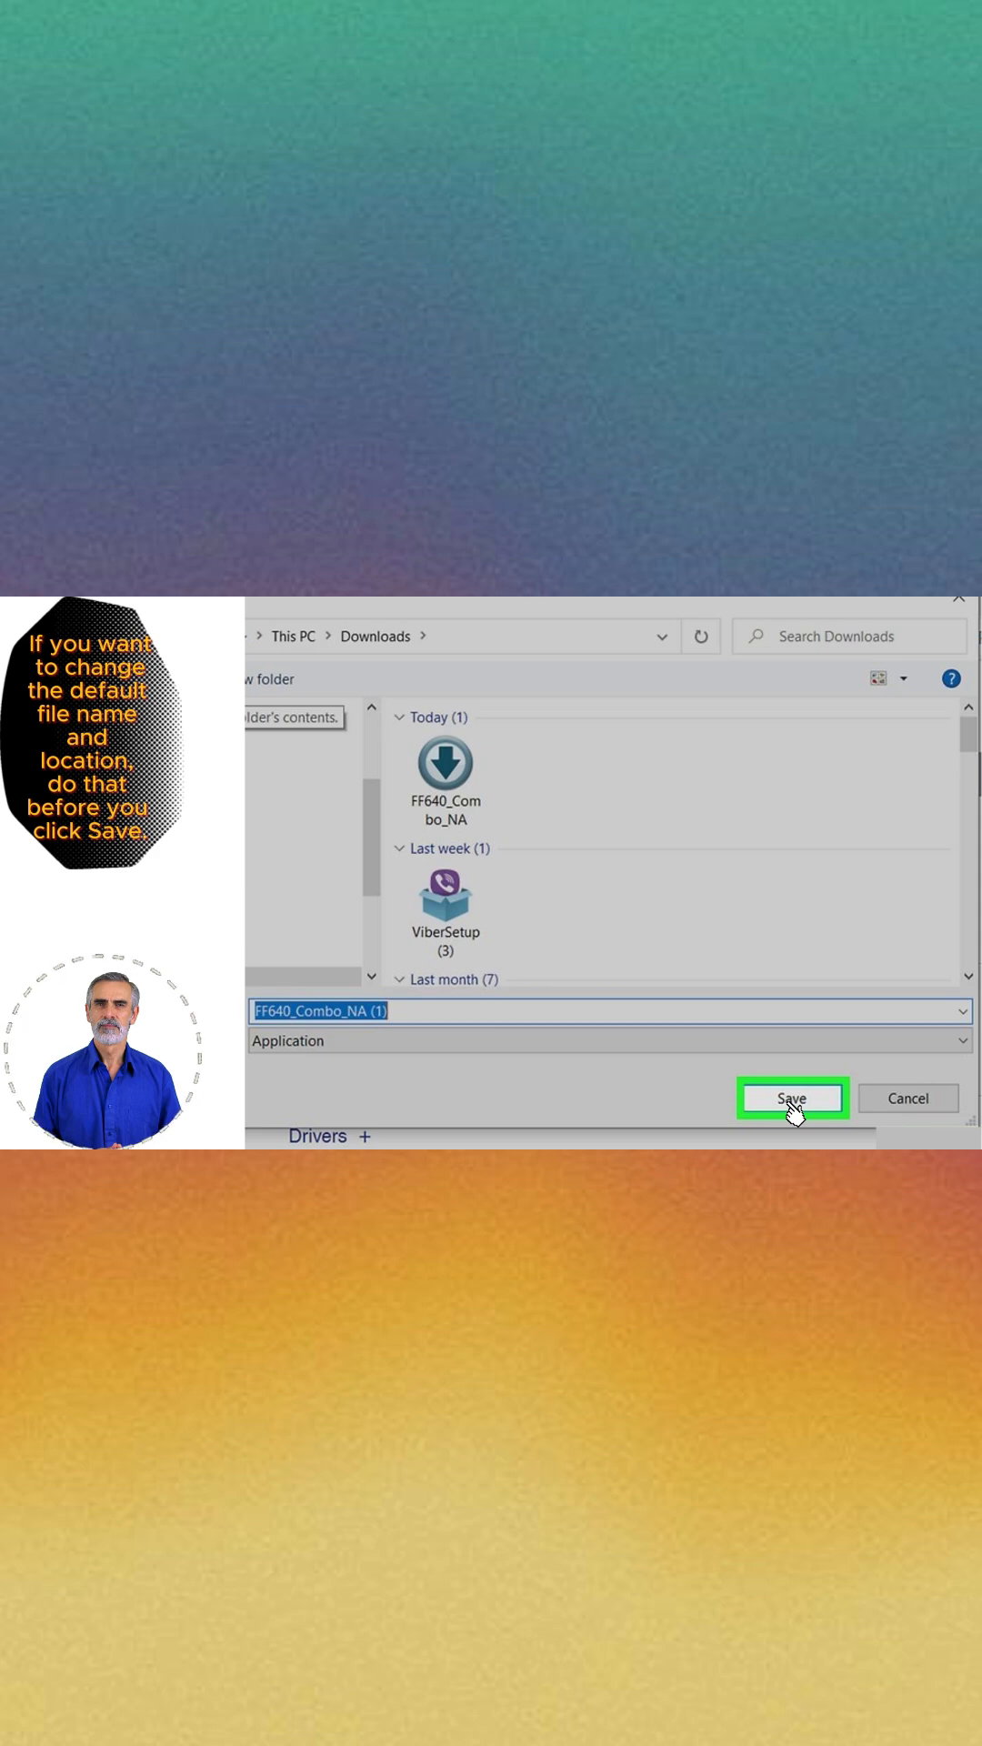
{"action": "left_click", "coordinate": [792, 1098]}
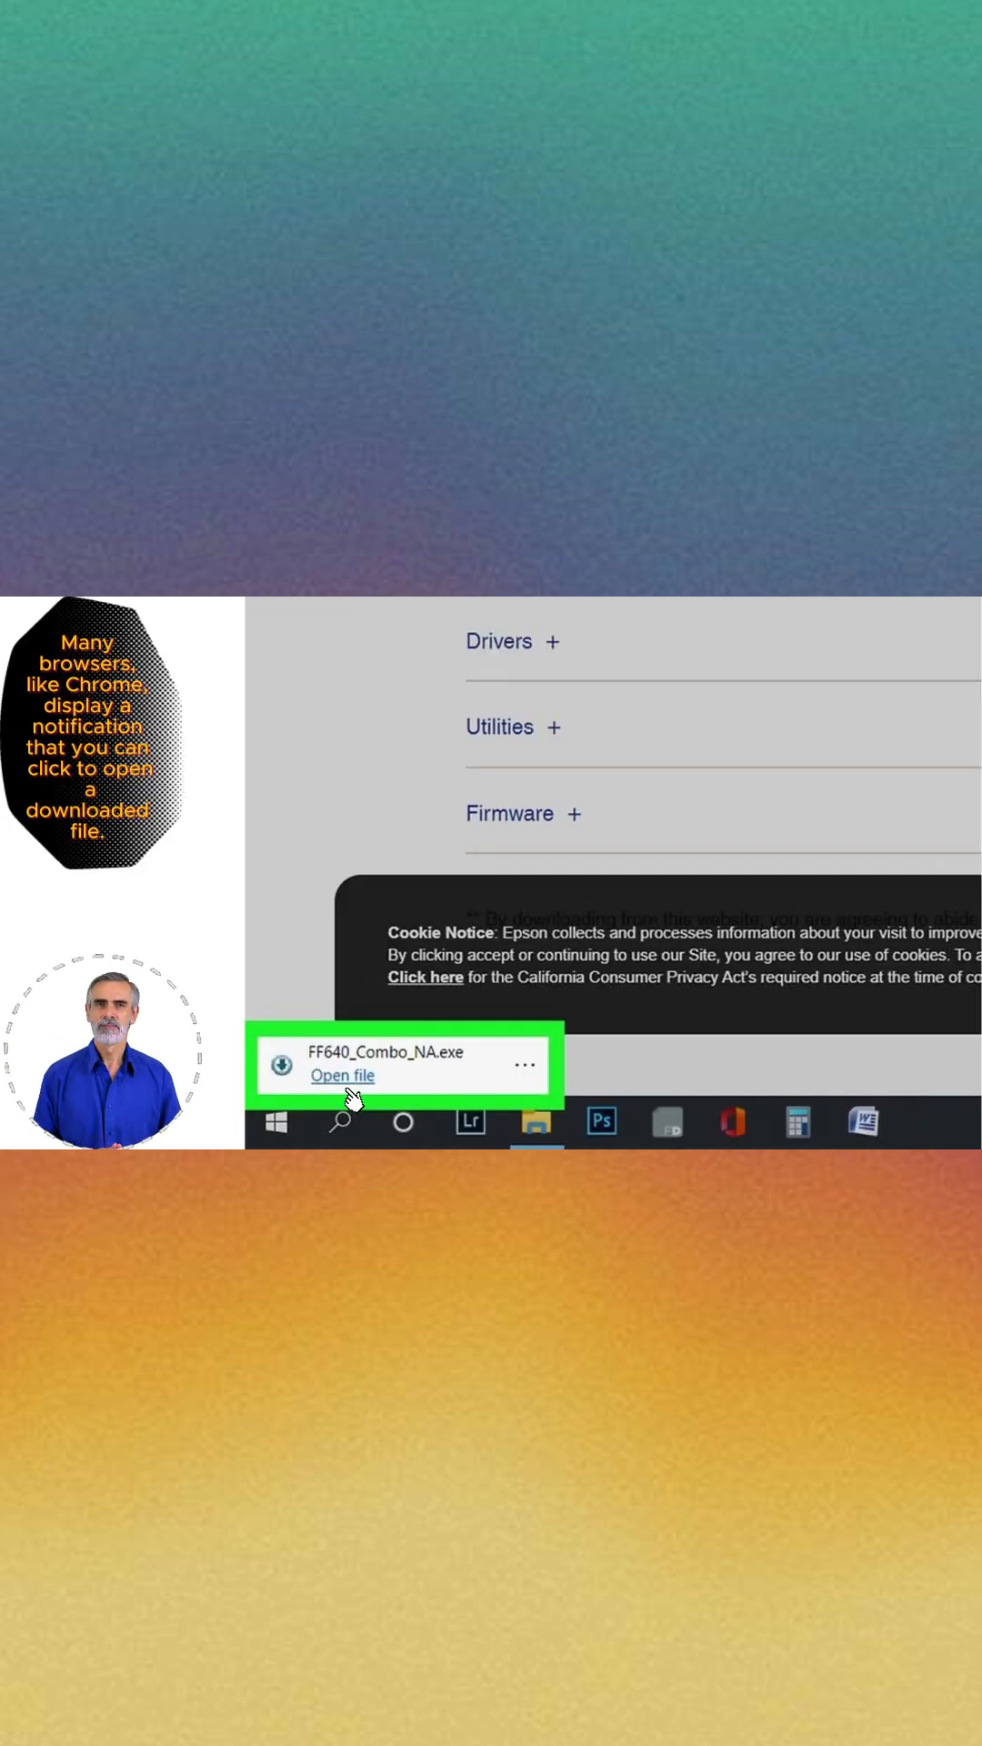
{"action": "left_click", "coordinate": [343, 1075]}
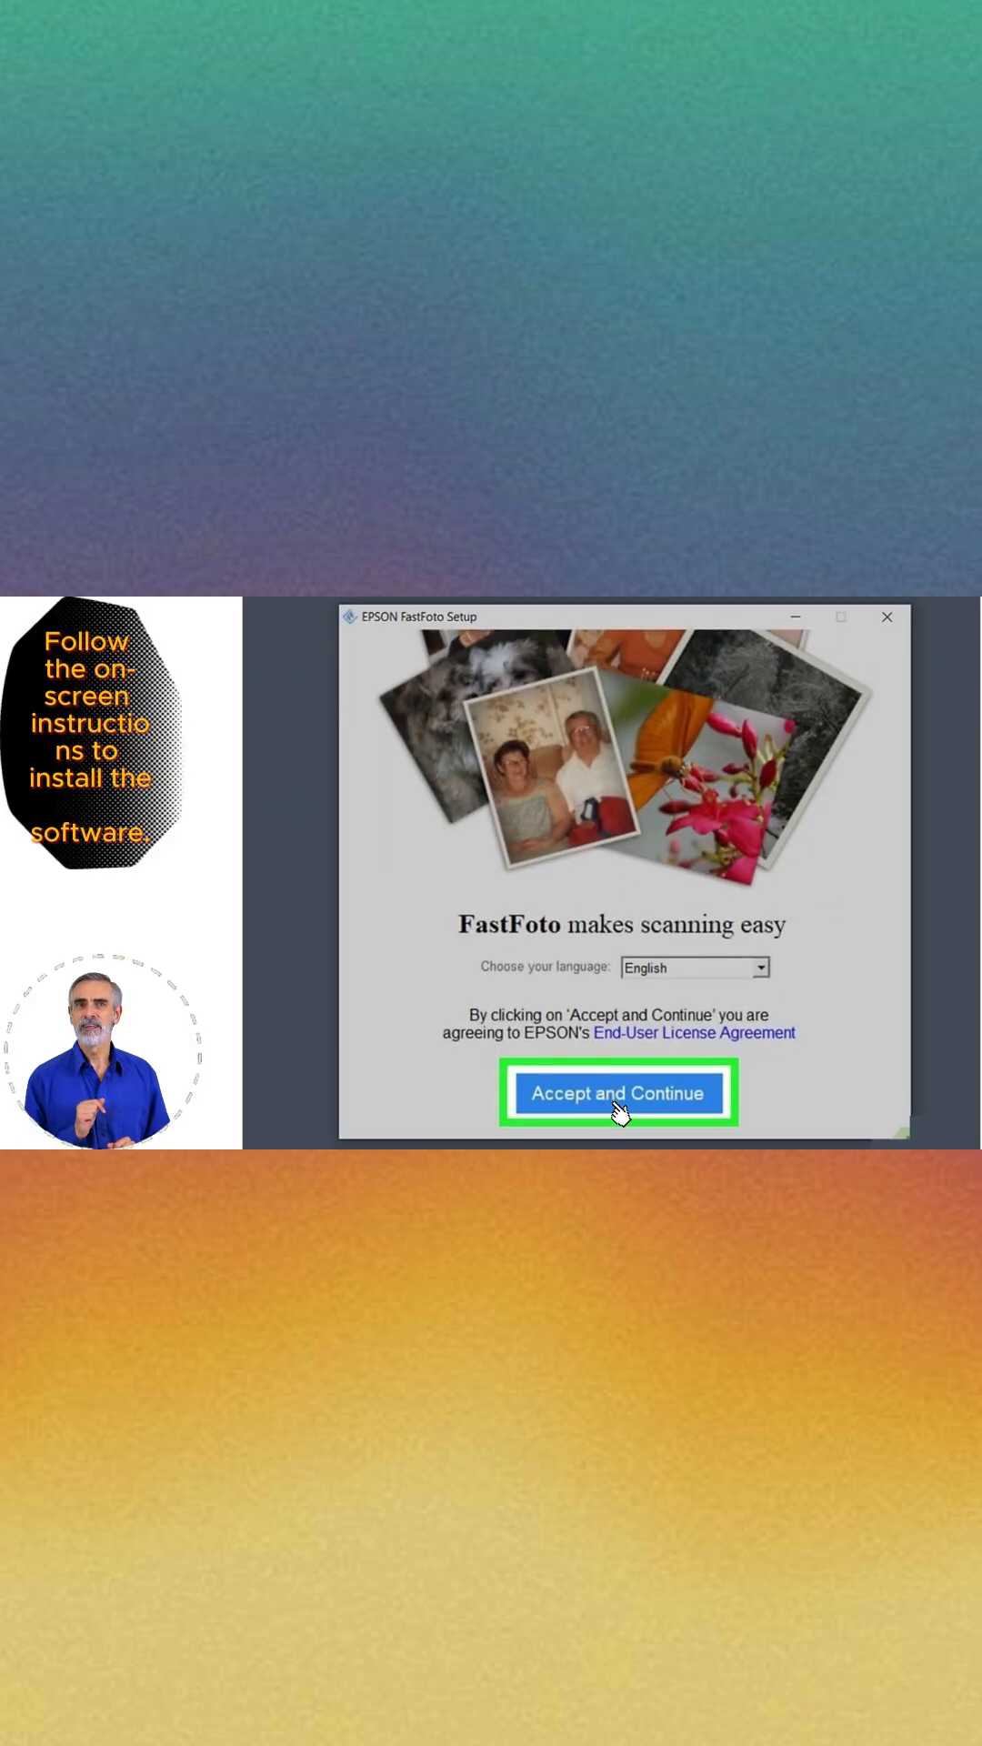